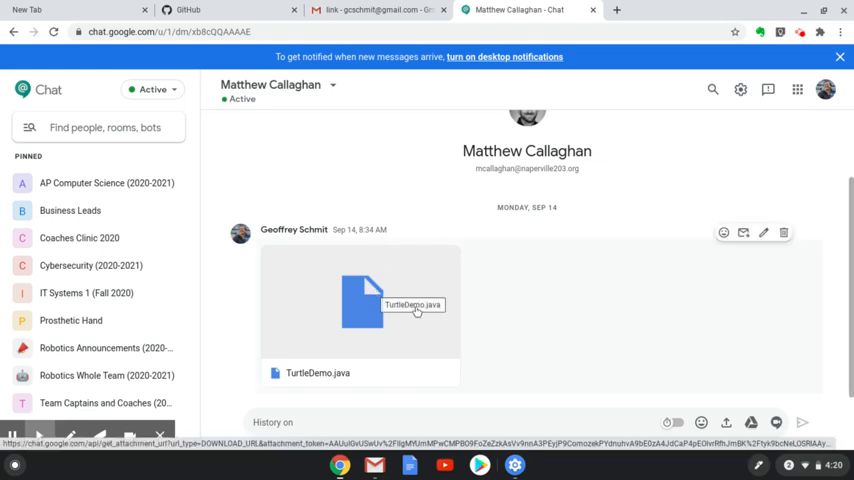
mouse_move(368, 364)
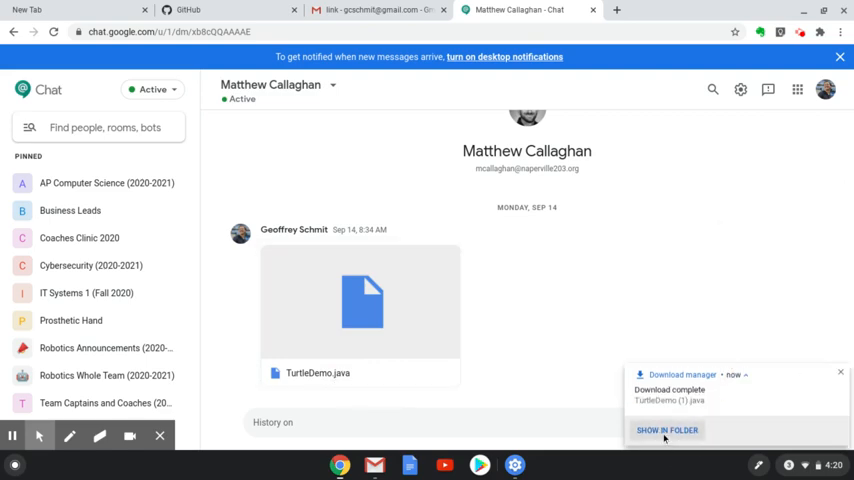
- Copy the downloaded TurtleDemo.java from Downloads into the Linux files objectsV4 folder
click(668, 430)
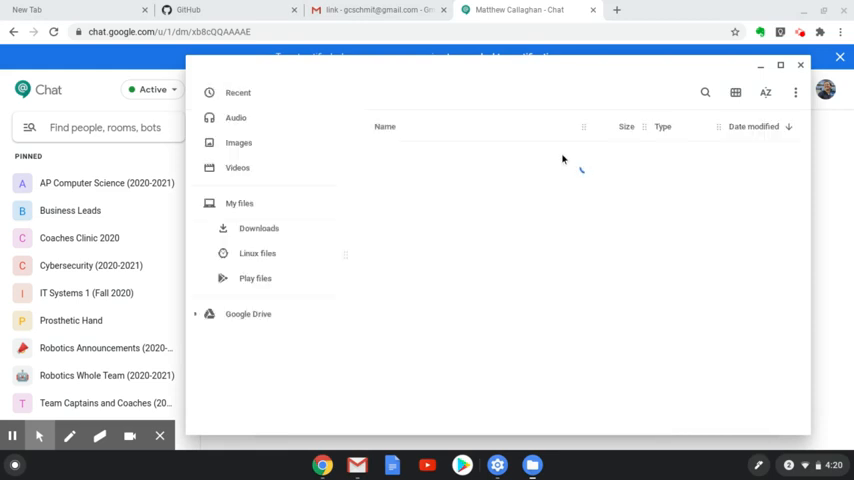
click(260, 228)
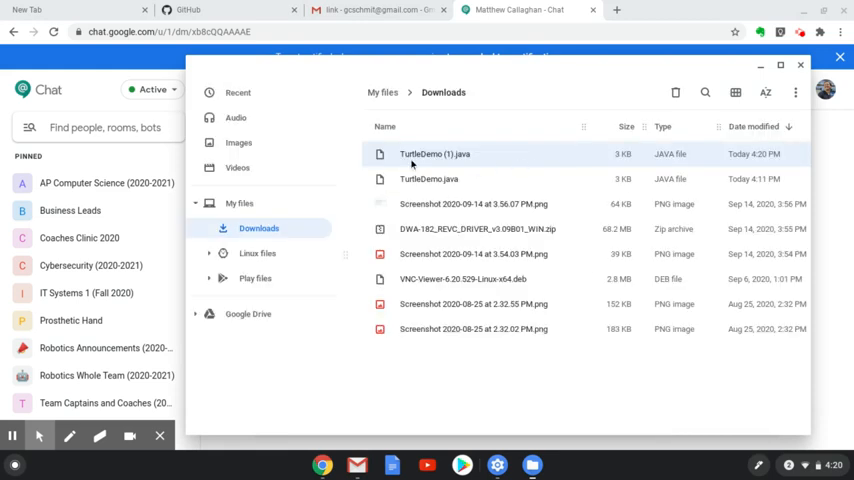
click(428, 180)
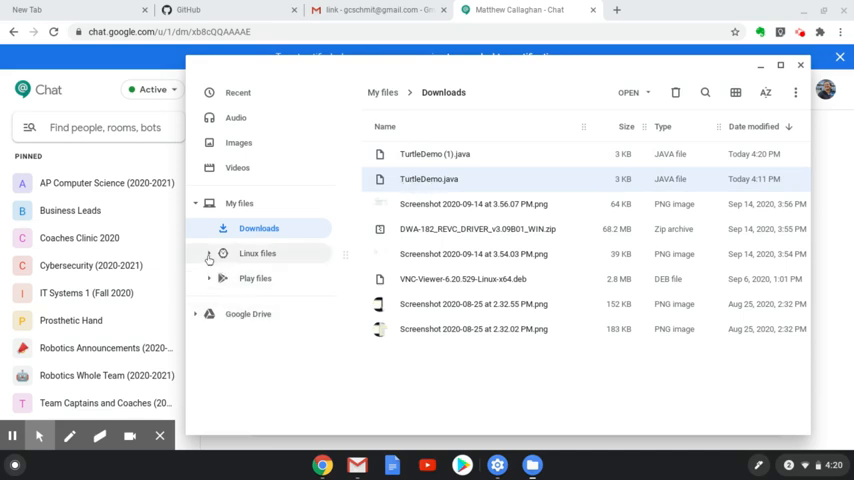
click(208, 252)
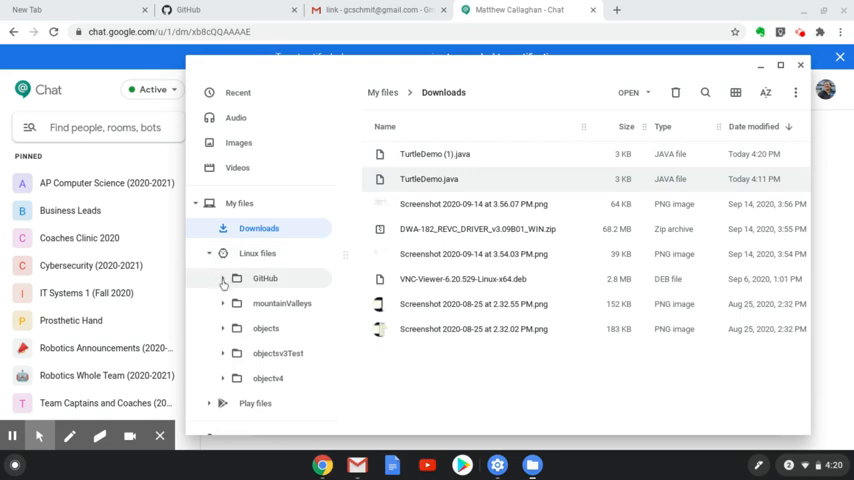
click(224, 278)
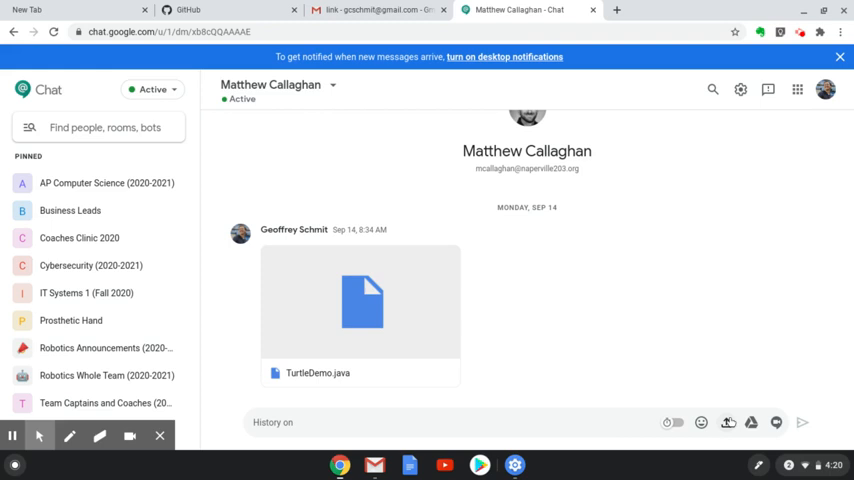
mouse_move(728, 422)
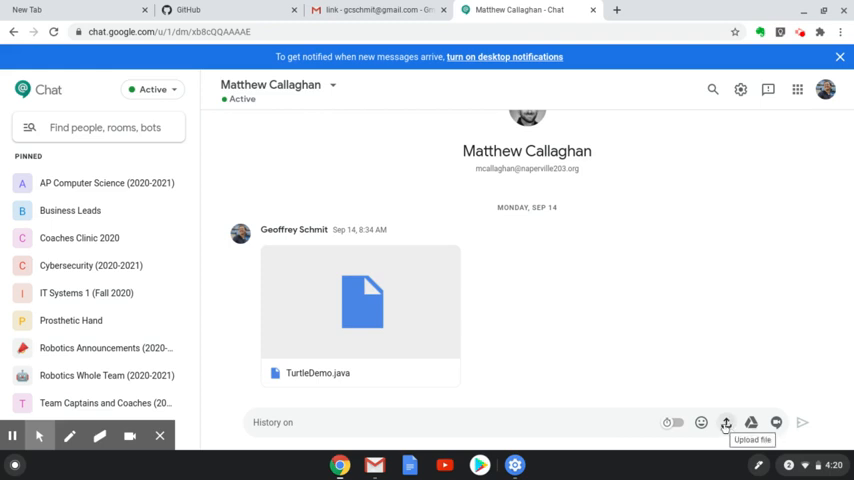
- Attach TurtleDemo.java from Linux files > objectsV4 to the unsent chat message via Upload file
click(728, 422)
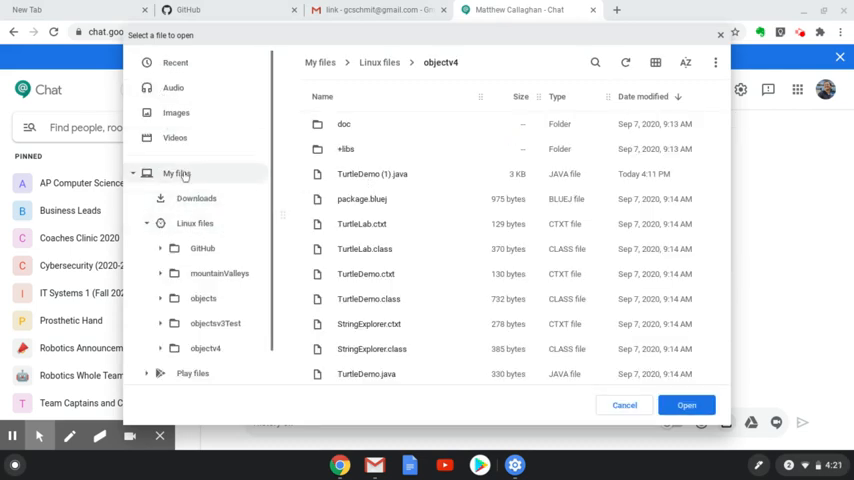
mouse_move(196, 224)
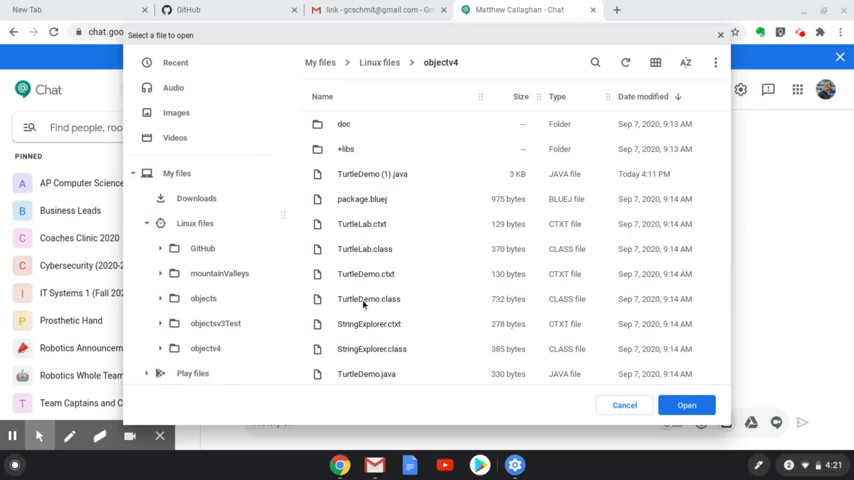
scroll(down, 3)
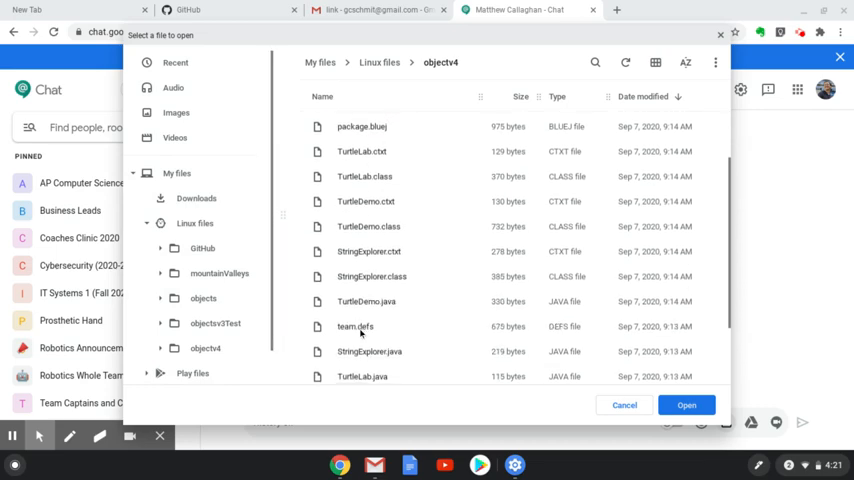
click(366, 300)
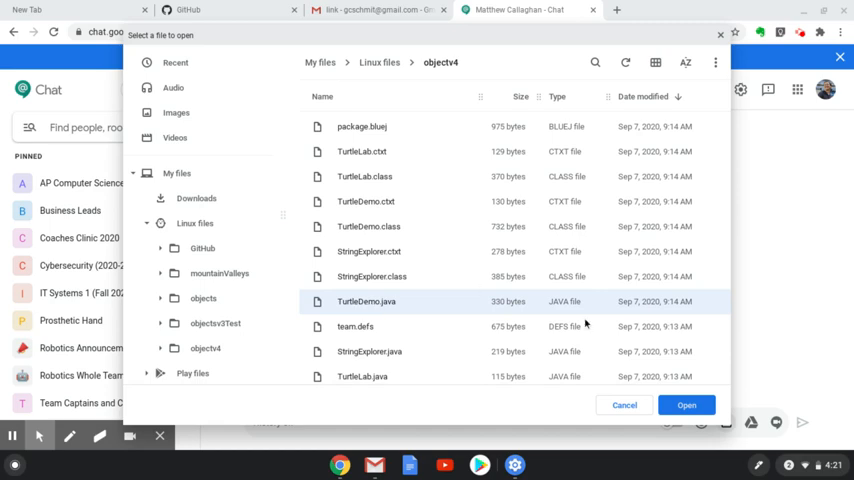
click(686, 404)
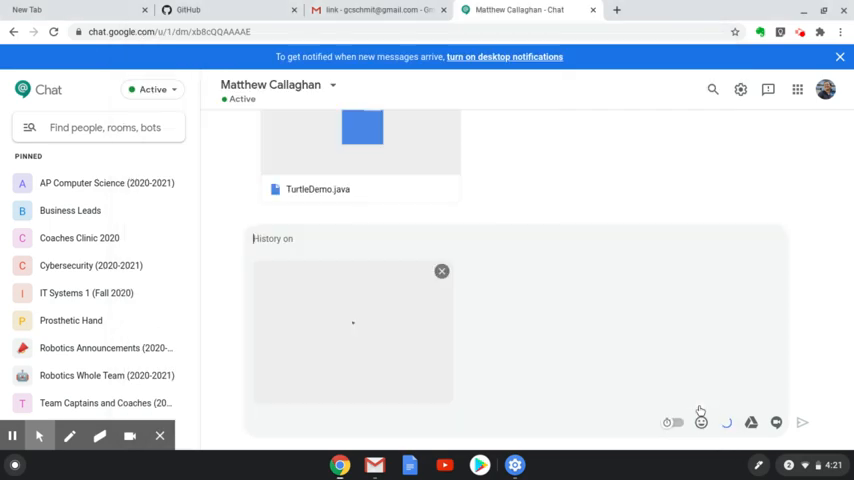